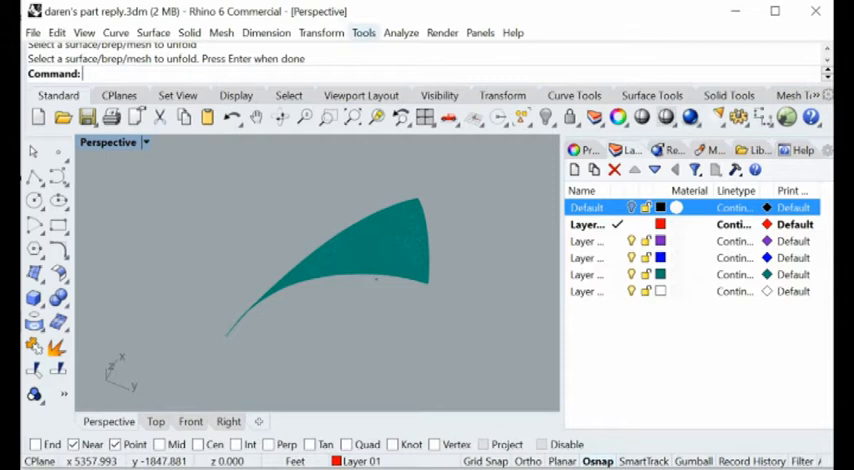
Step: Adjust Rhino's Options from the Tools menu so the curved surface shows a finer mesh
left_click(364, 32)
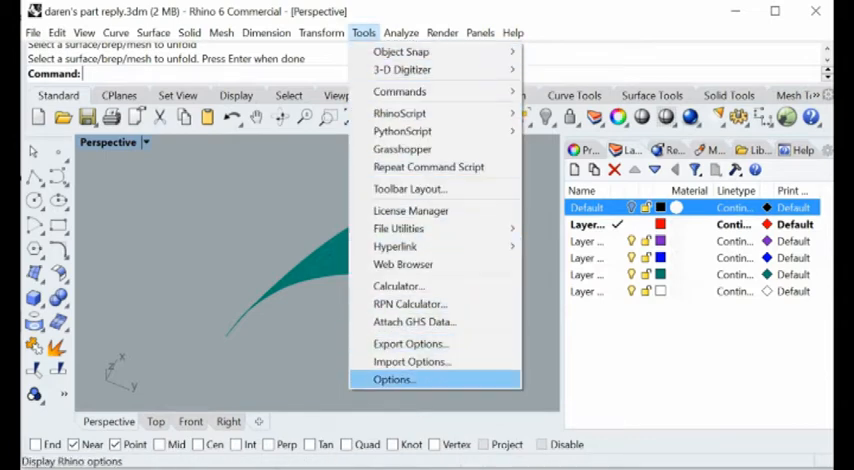
left_click(392, 380)
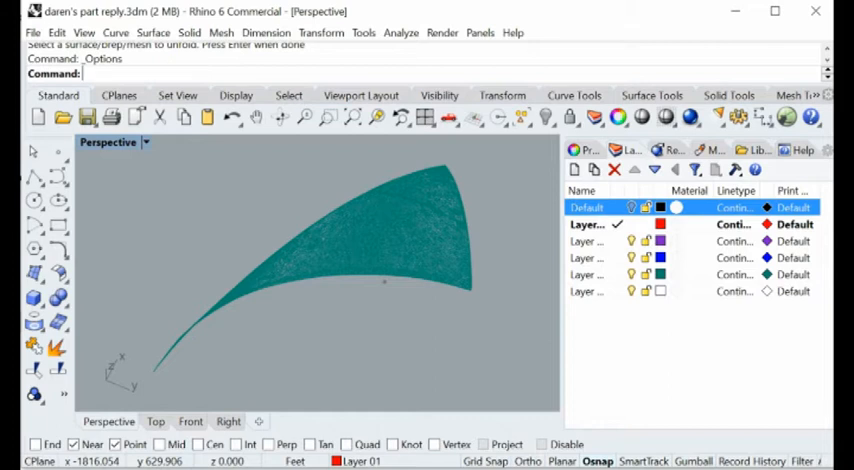
mouse_move(384, 282)
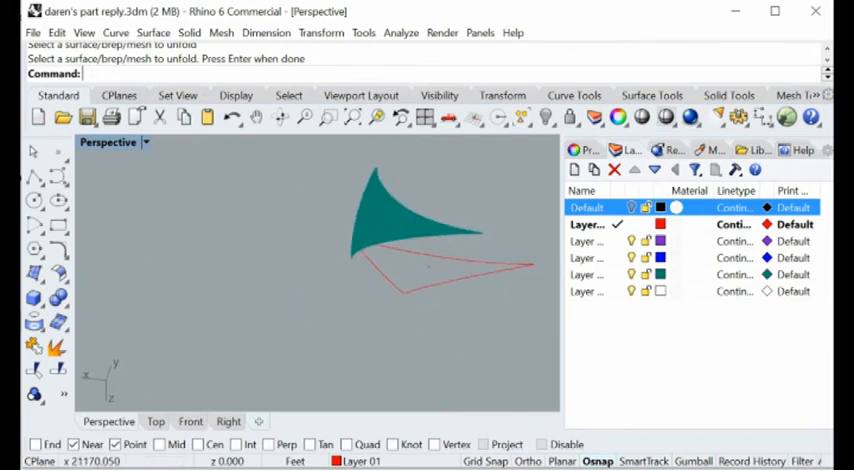
Step: Answer the save-changes prompt and switch to the UNFOLDPROBLEM.3dm hull model
left_click(32, 32)
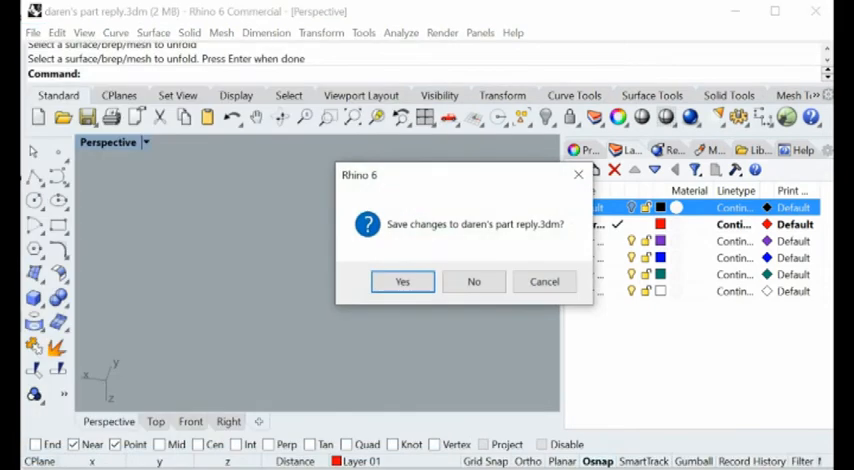
left_click(472, 280)
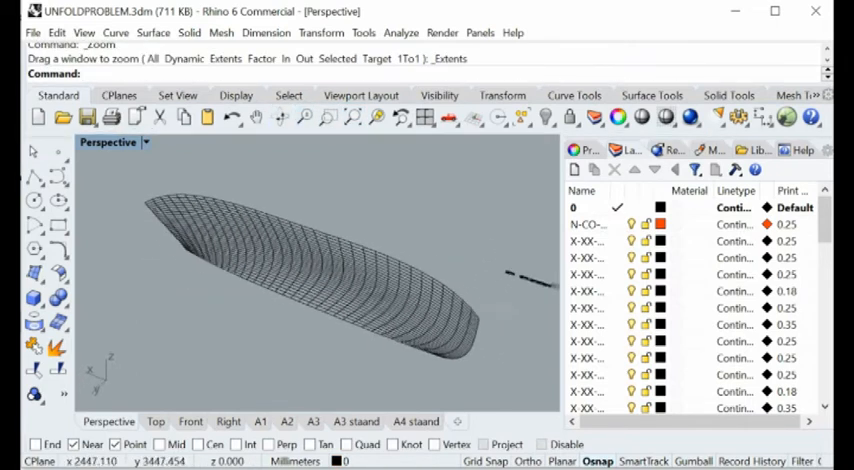
Step: Read the hull's Object Description: valid open mesh, 1090 vertices, 1024 faces
left_click(300, 280)
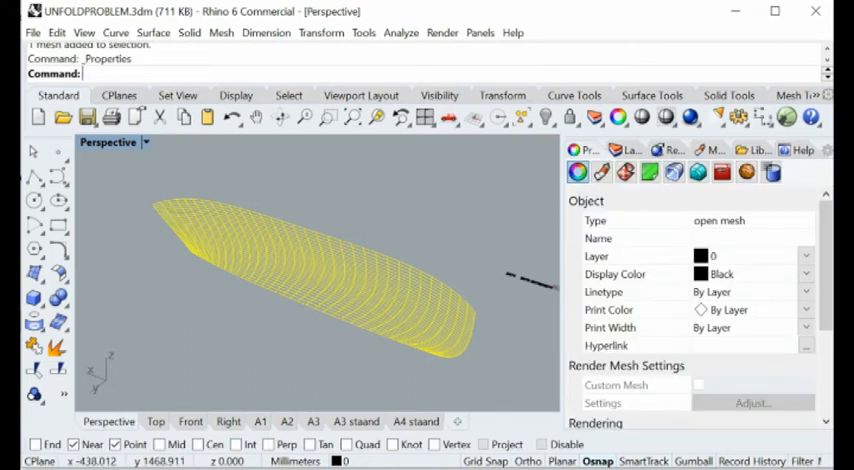
scroll("down", 3)
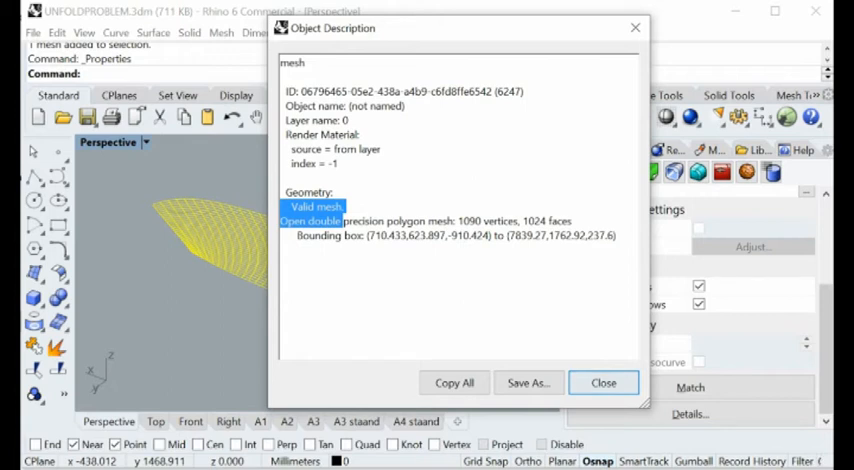
left_click(604, 382)
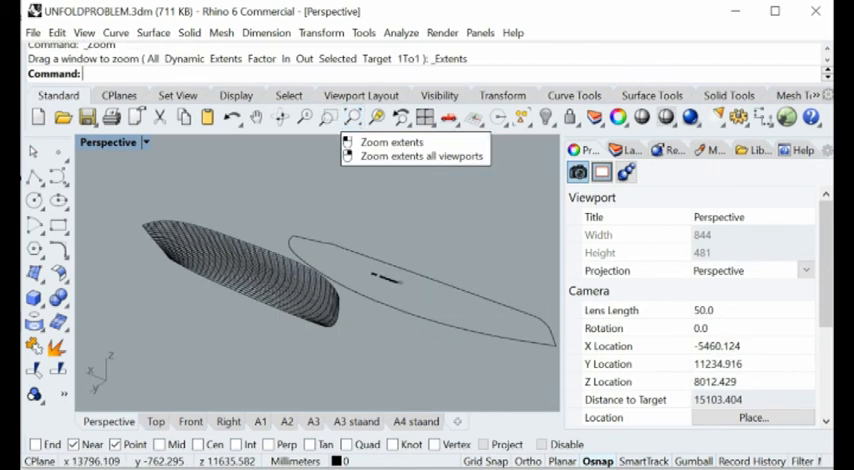
Step: Zoom Extents to show the hull mesh beside its flat outline curve
left_click(392, 140)
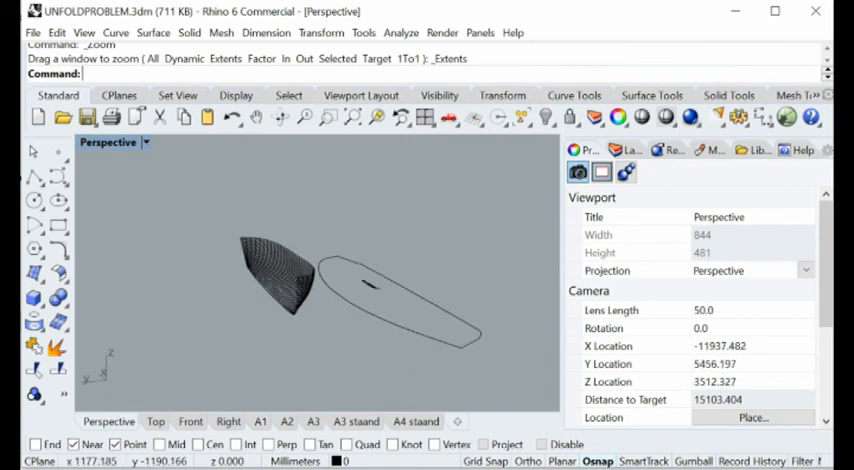